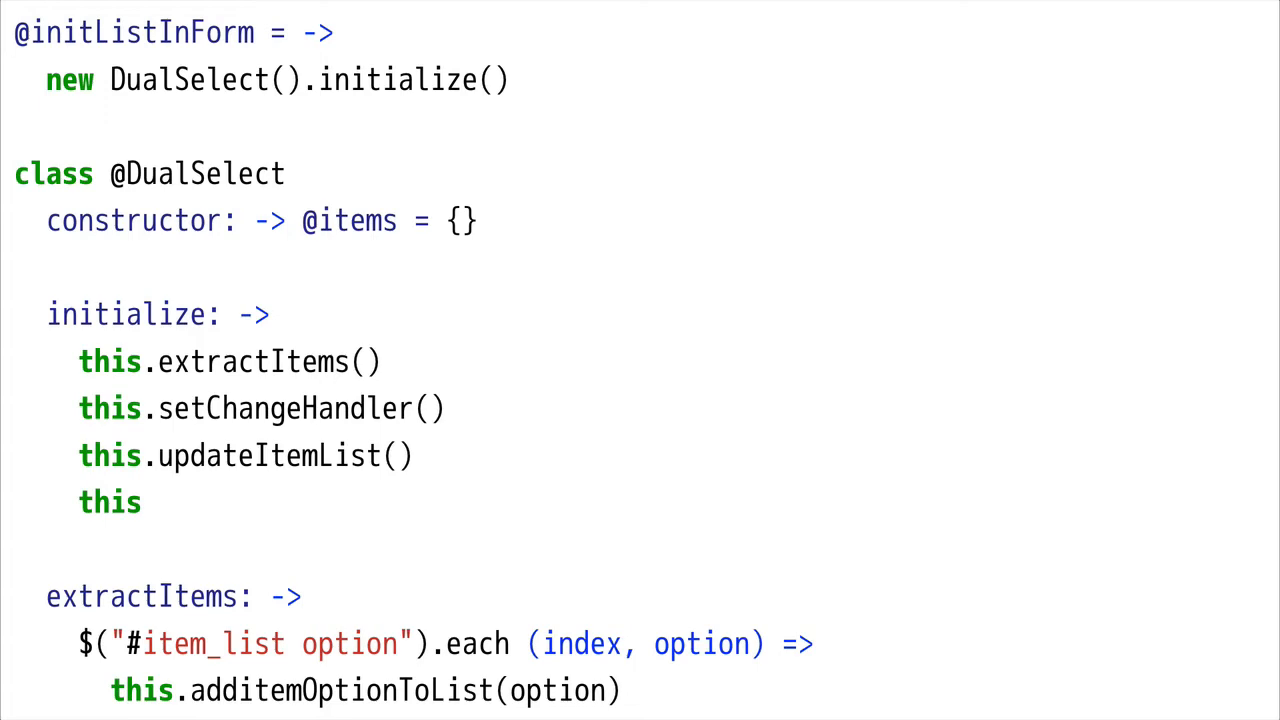
pyautogui.doubleClick(262, 220)
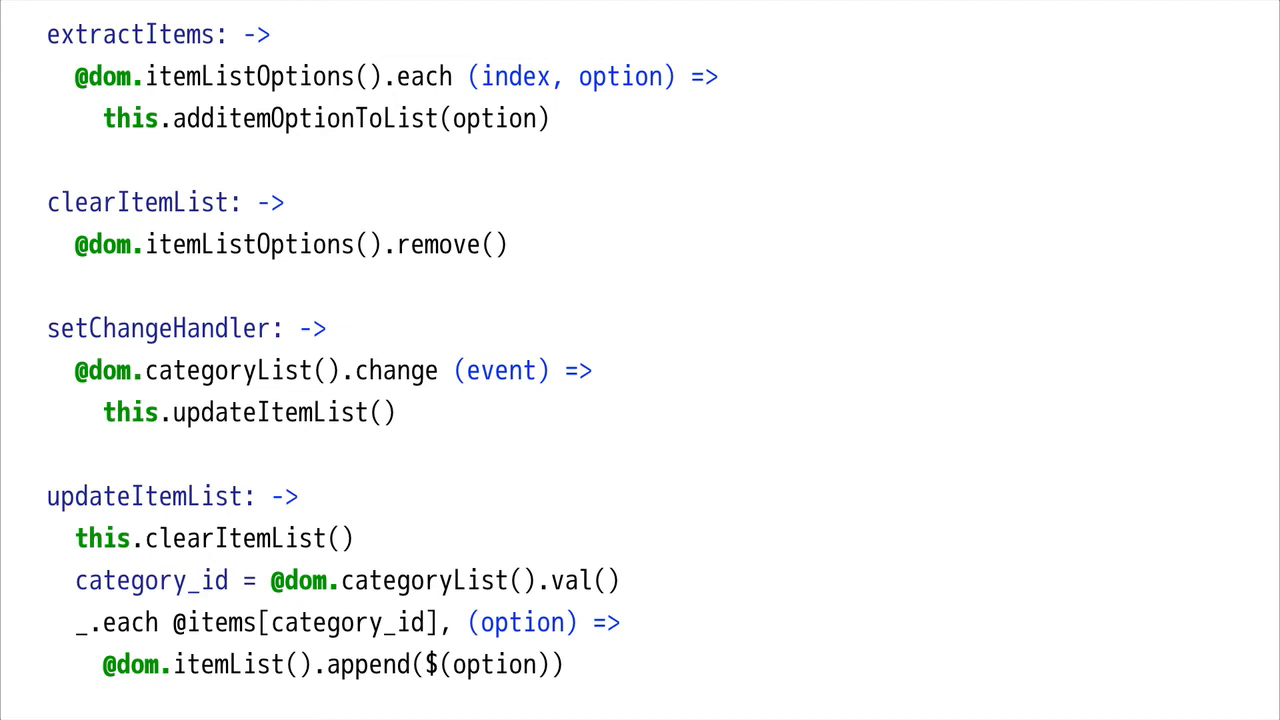
pyautogui.scroll(3)
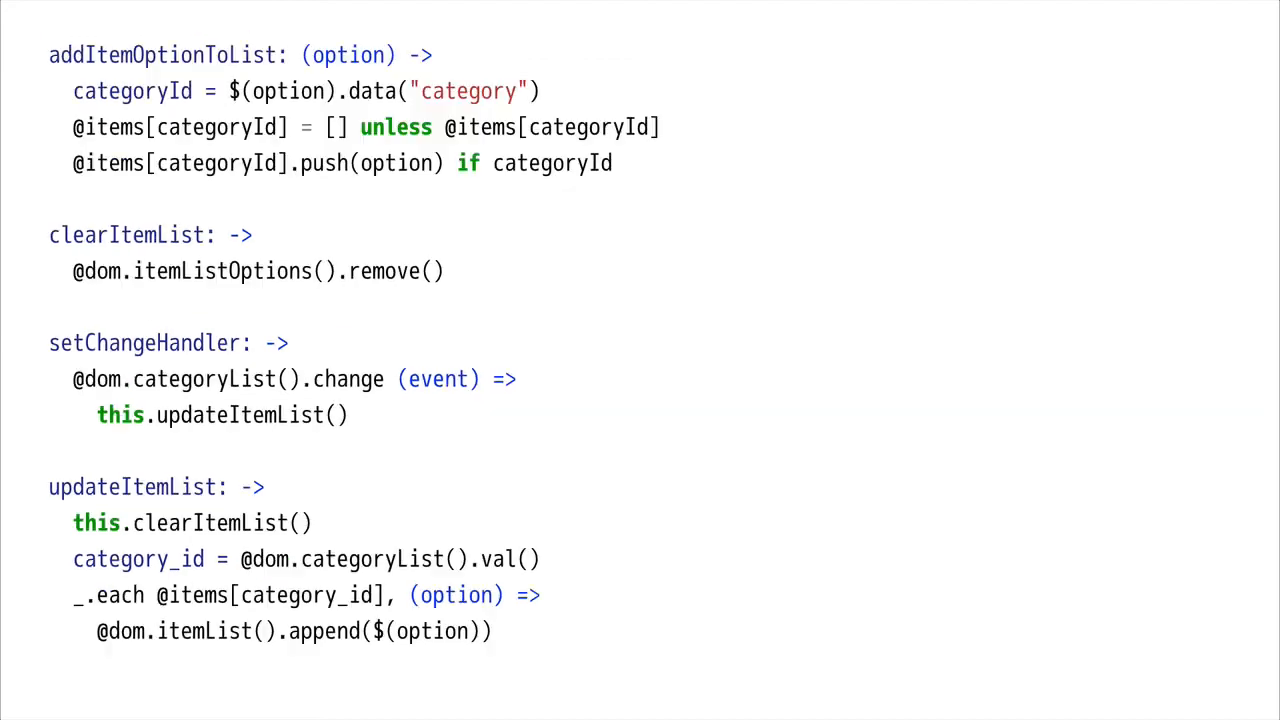